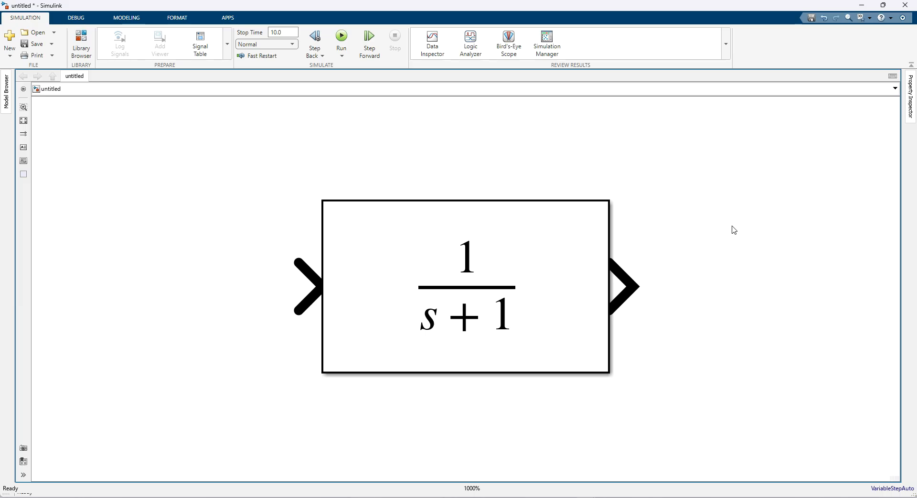
Set the Transfer Fcn denominator coefficients to [1 1 1], giving 1/(s²+s+1).
click(466, 286)
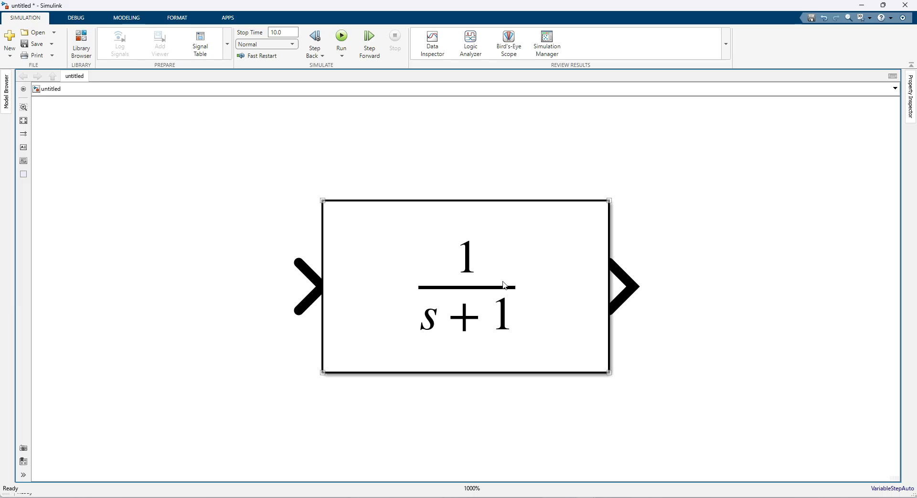
double_click(465, 287)
text([1 1 1])
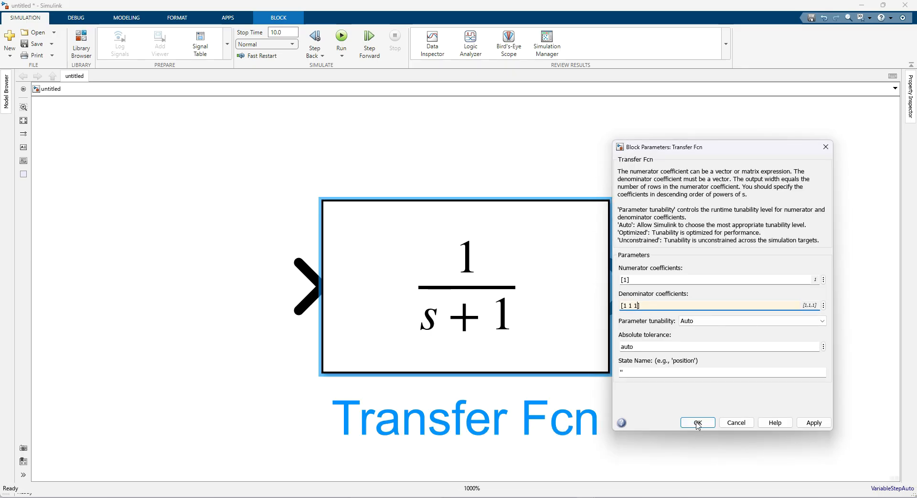
click(697, 422)
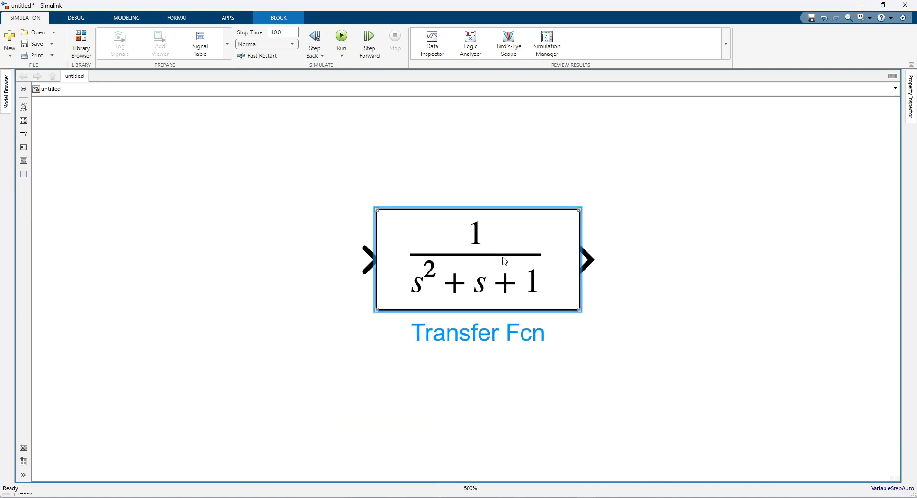
click(286, 275)
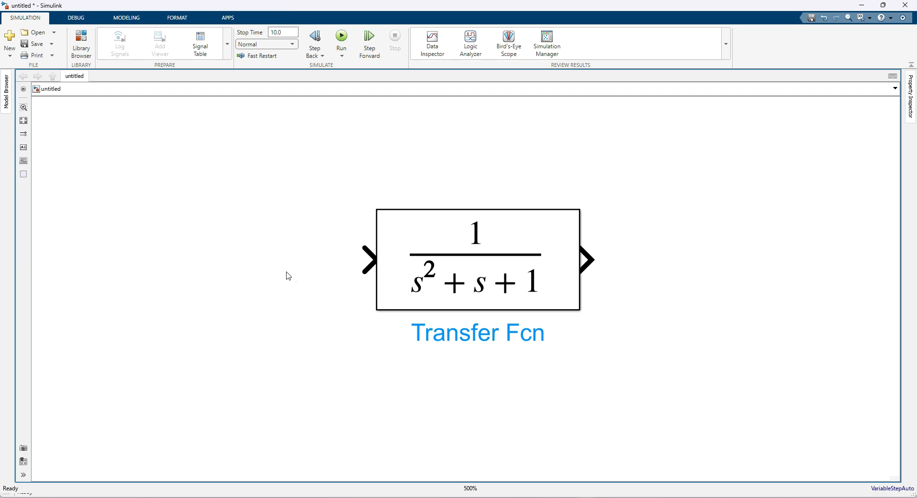
Add a Constant block and a Scope block, wiring the Transfer Fcn output to the Scope.
text(con)
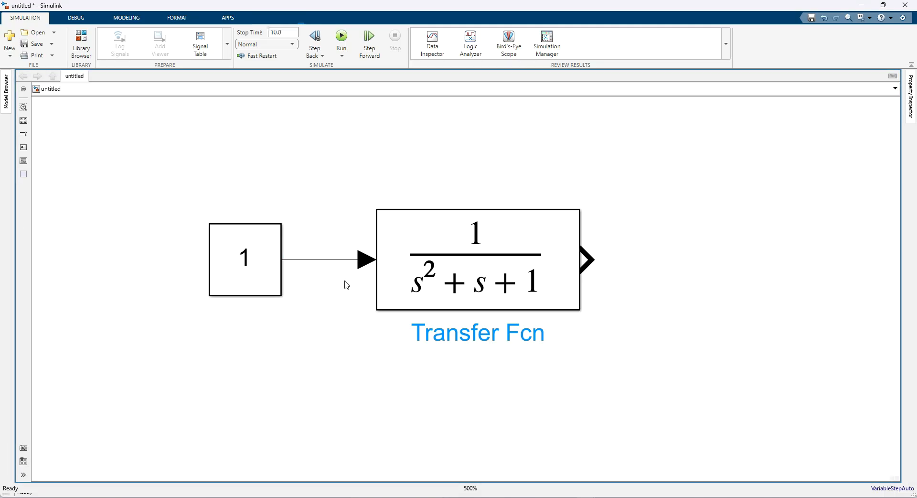
mouse_move(705, 268)
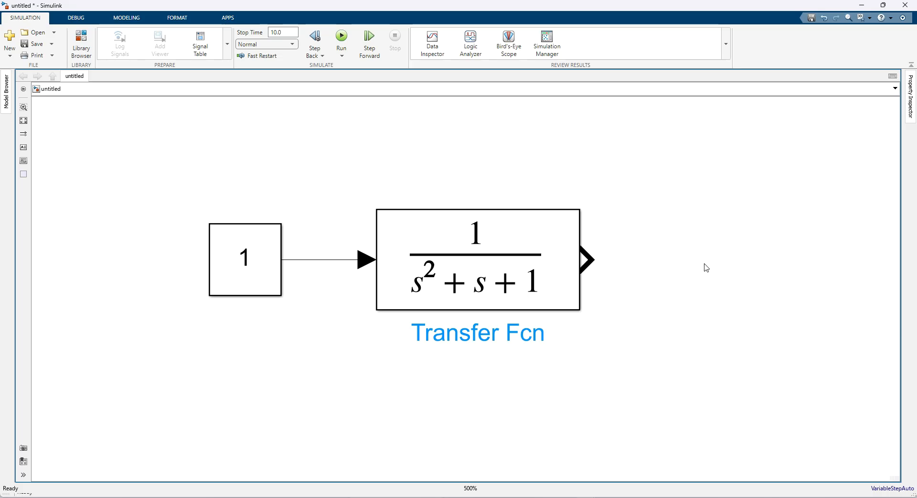
text(scop)
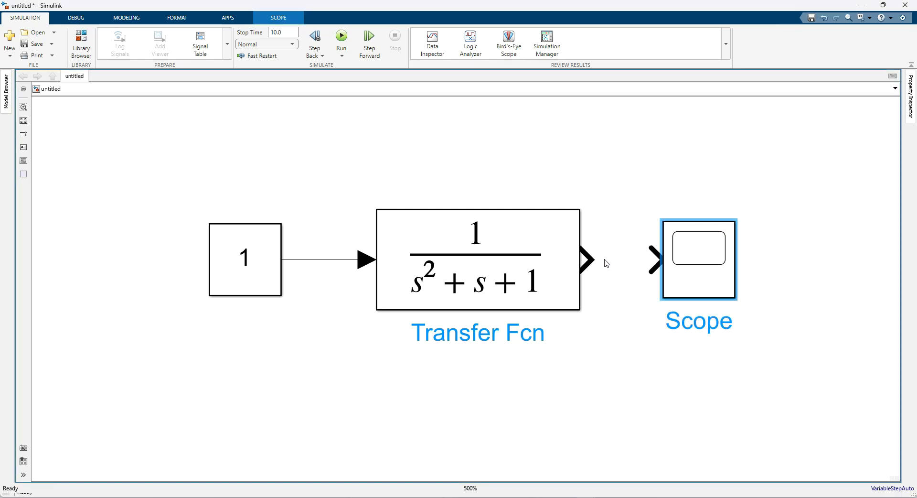
drag(586, 258, 658, 258)
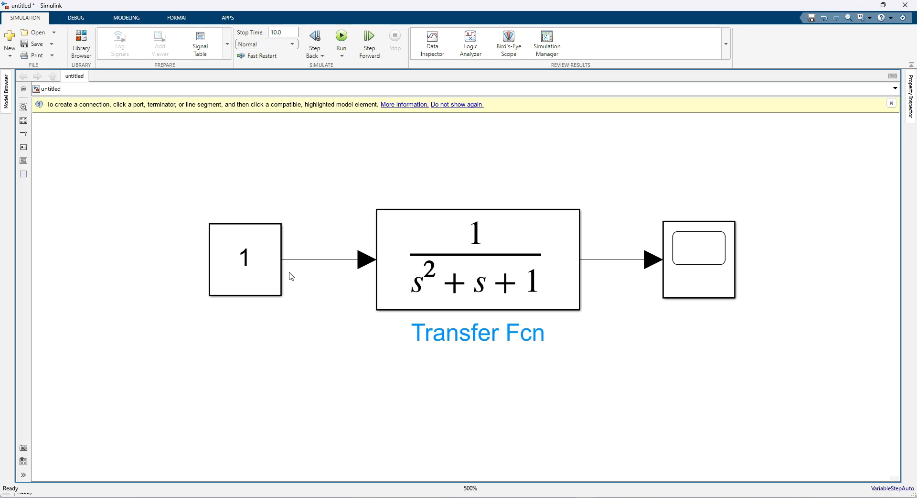
Connect the Constant into the Transfer Fcn and bring up the Scope display.
click(477, 259)
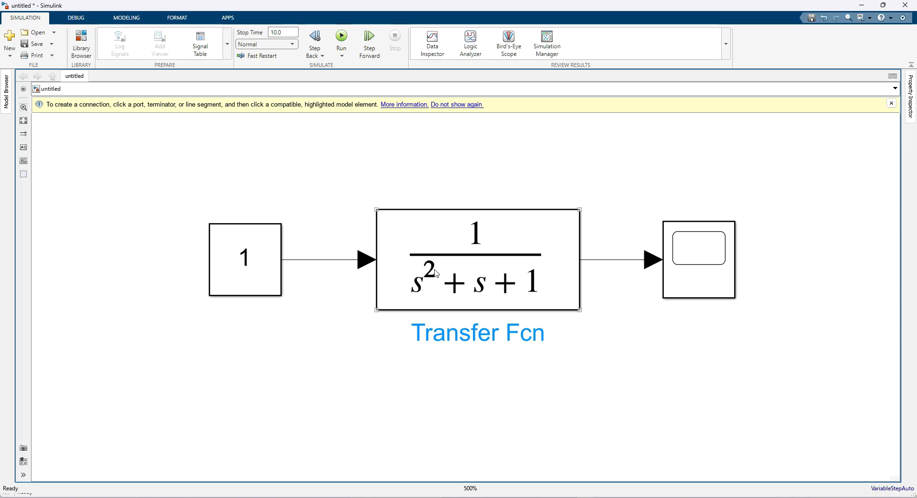
click(699, 260)
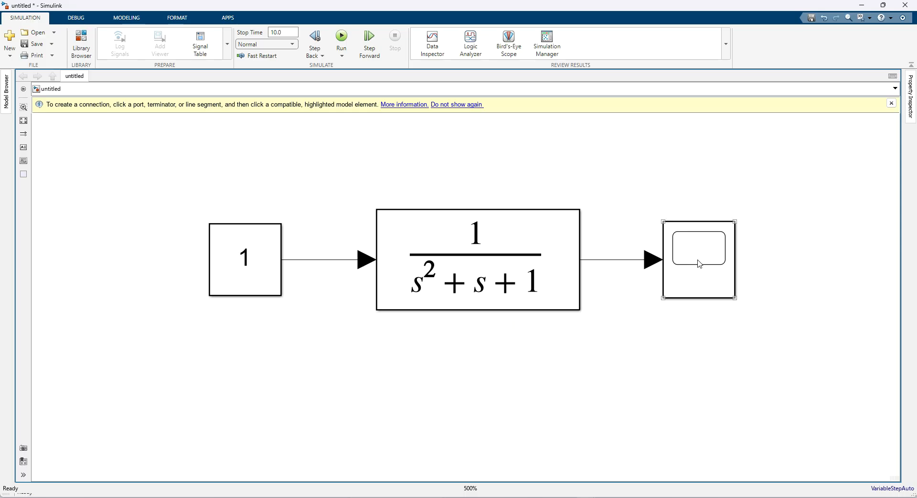
click(698, 259)
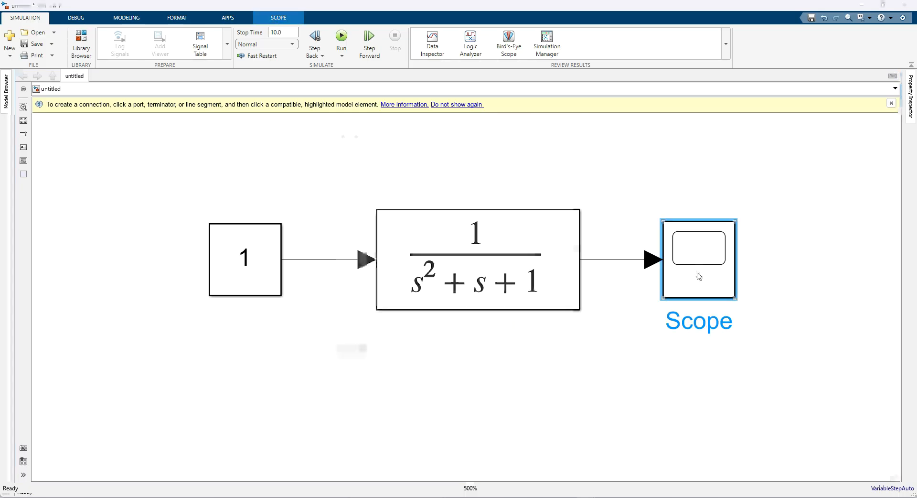
double_click(698, 259)
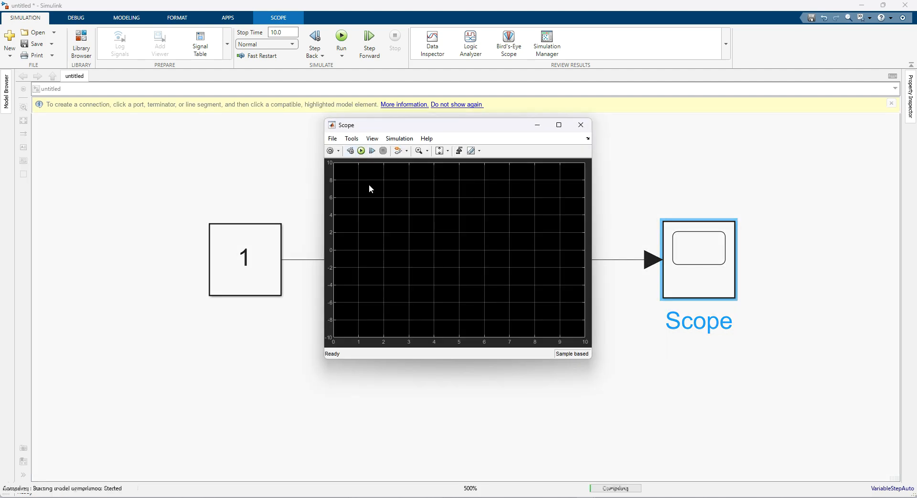
Simulate the model so the Scope plots the step response settling at 1, then close the Scope.
click(341, 39)
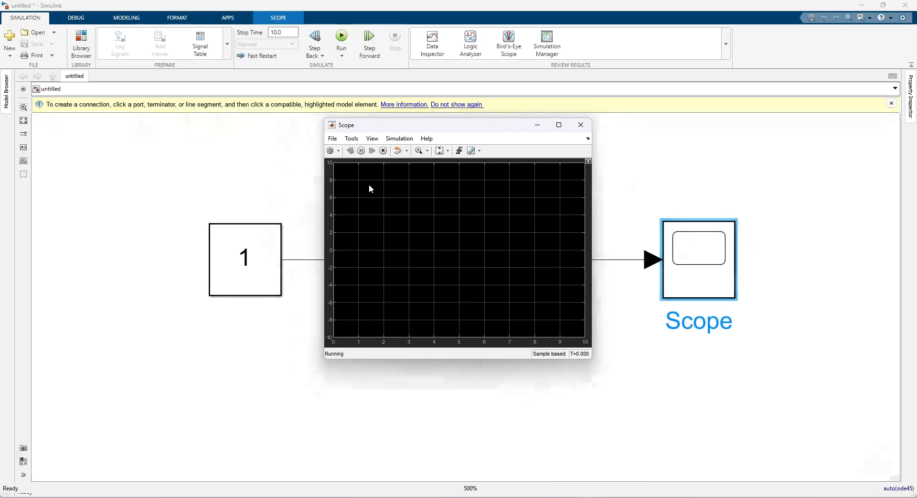
click(341, 40)
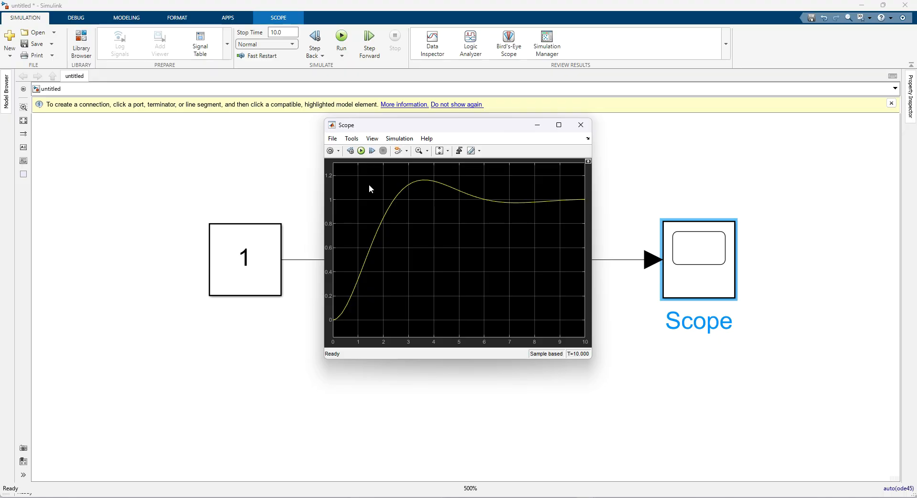
mouse_move(575, 199)
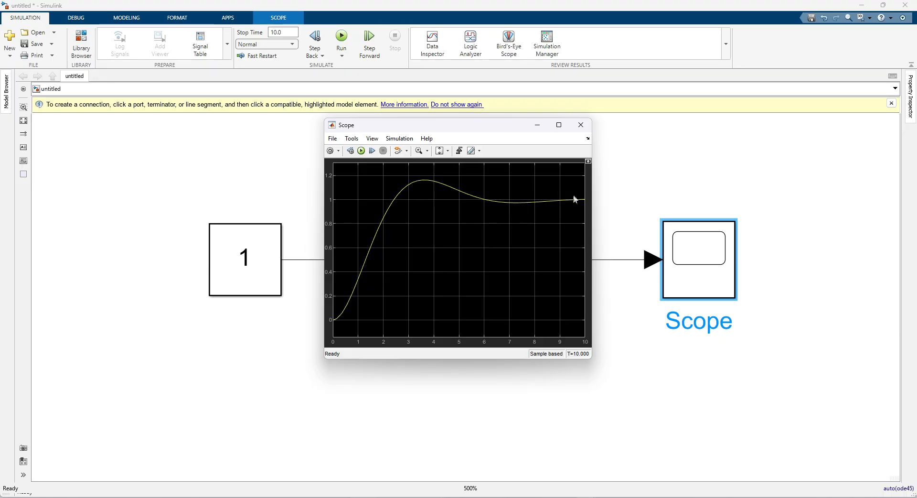
click(579, 124)
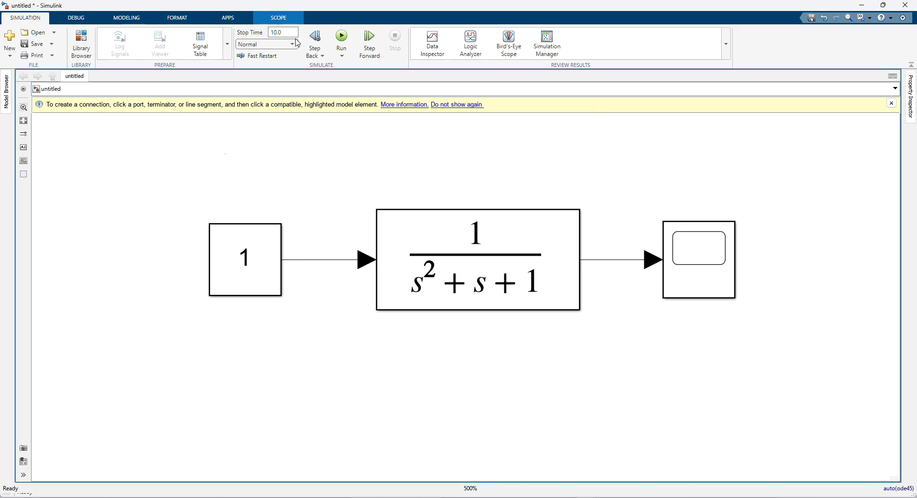
Enter 100 as the simulation stop time for the step response run.
text(100)
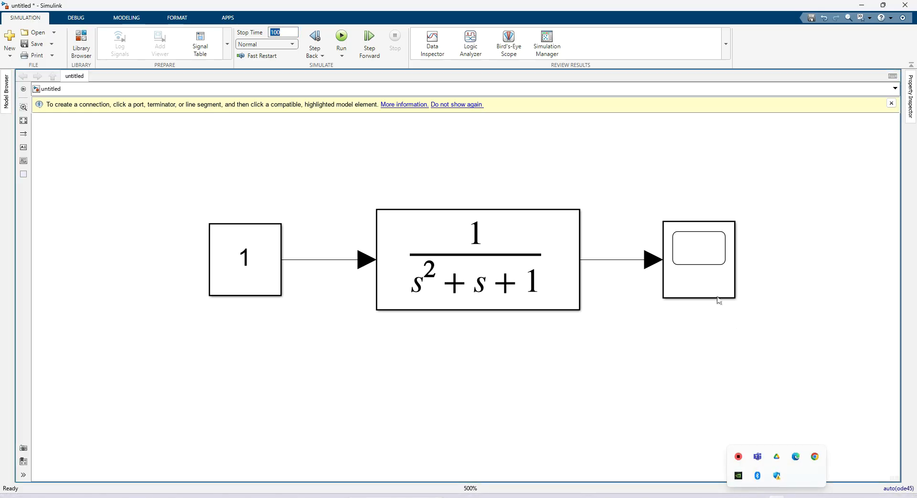
mouse_move(275, 144)
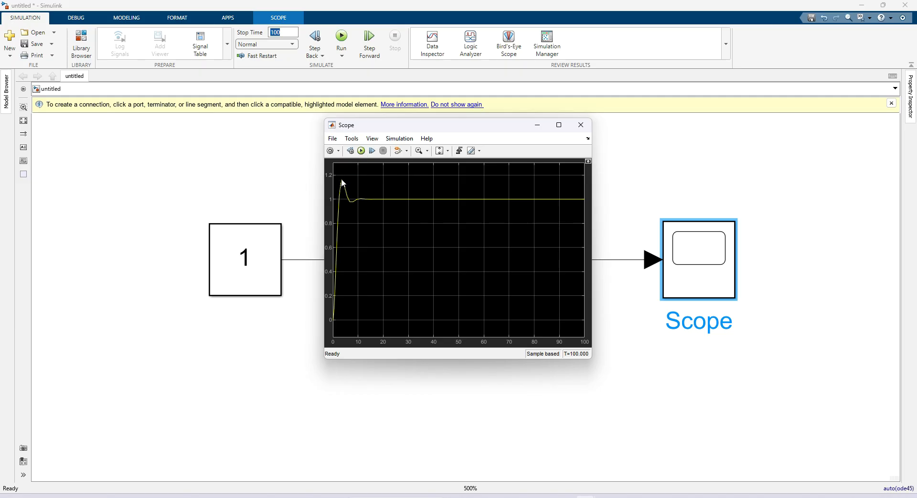
mouse_move(343, 202)
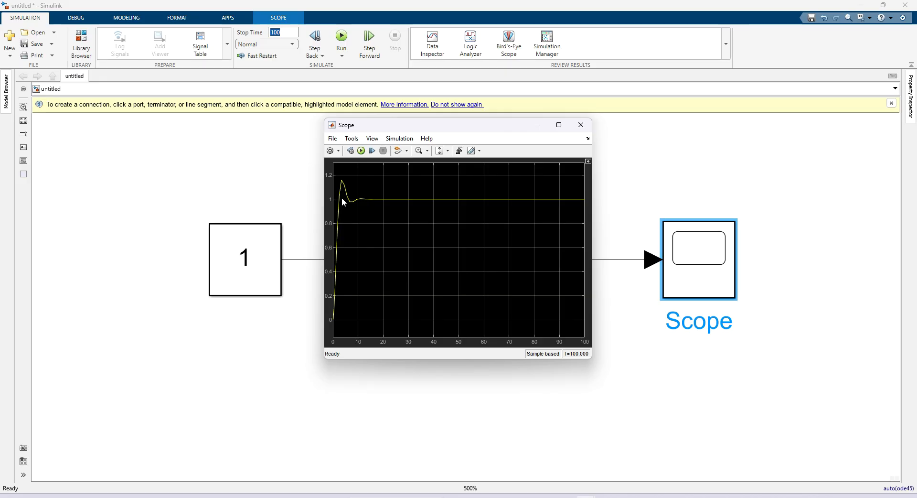
mouse_move(346, 198)
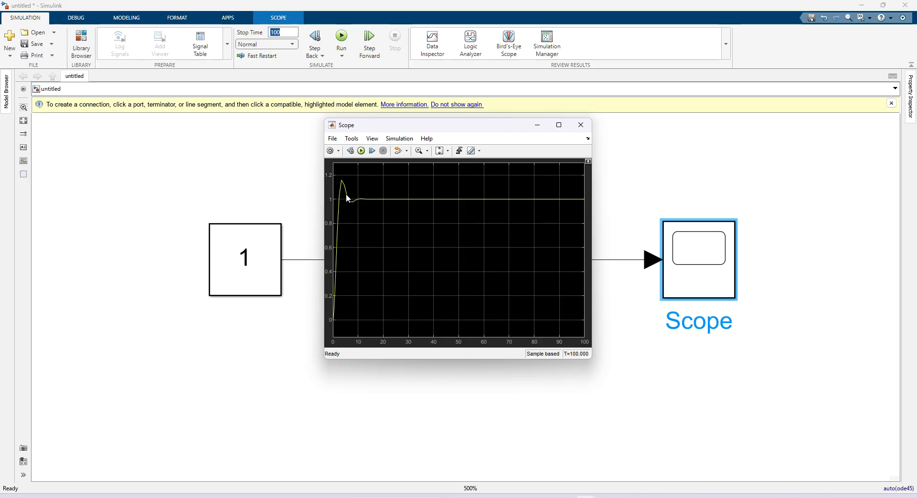
mouse_move(358, 213)
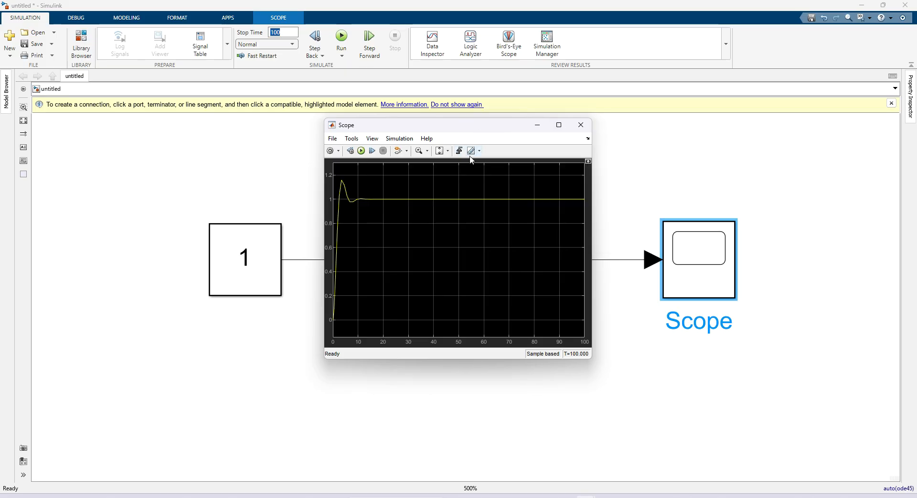
mouse_move(471, 151)
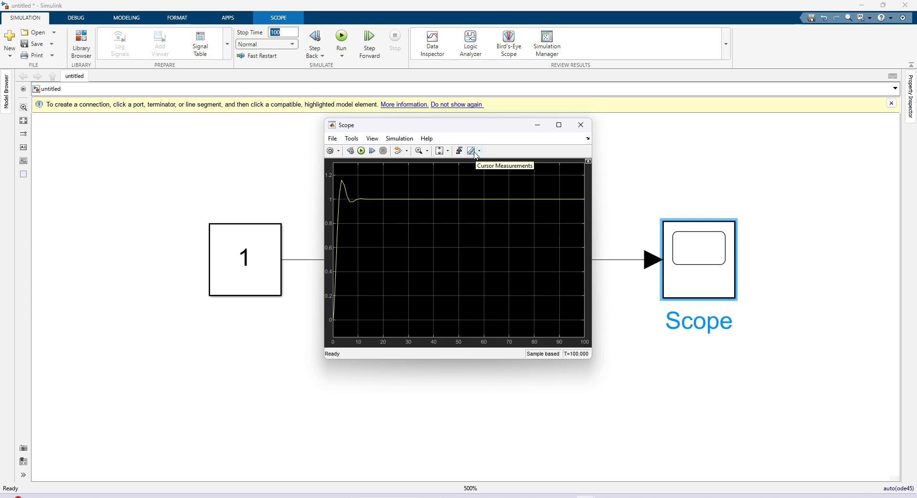
Reveal the Scope measurement tools list and move the Scope window up-left.
click(477, 151)
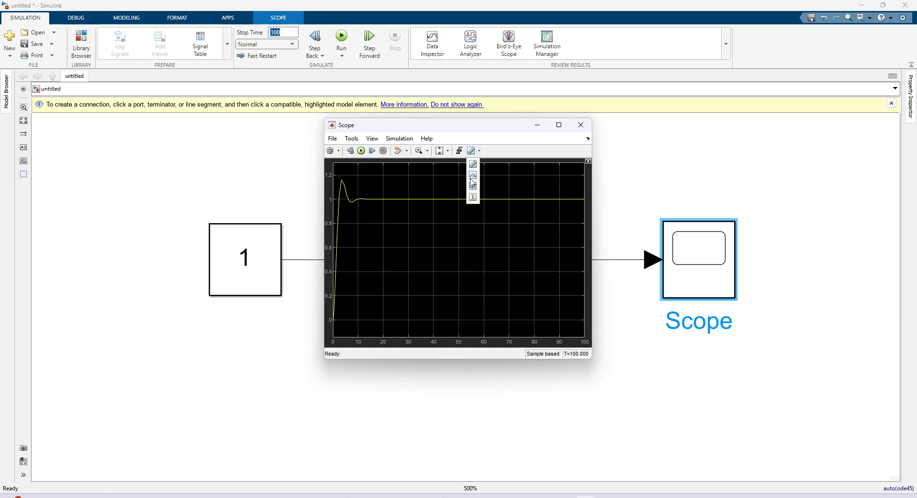
mouse_move(473, 188)
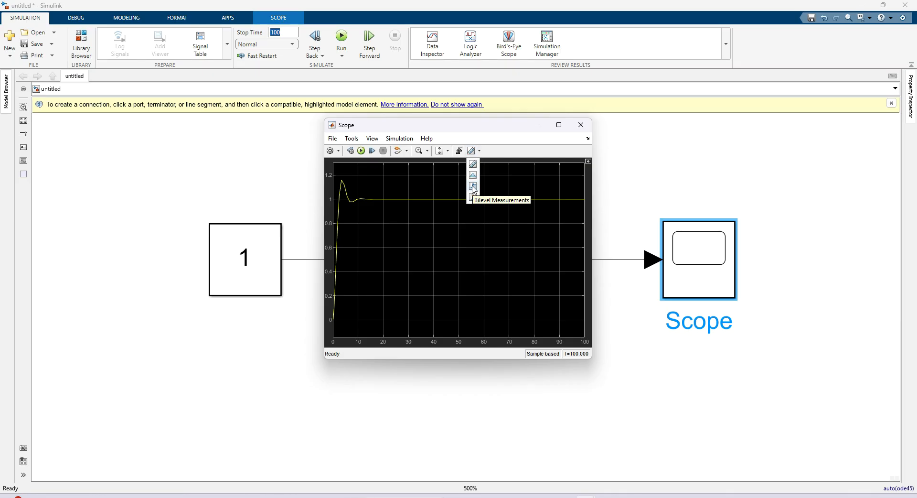
mouse_move(474, 189)
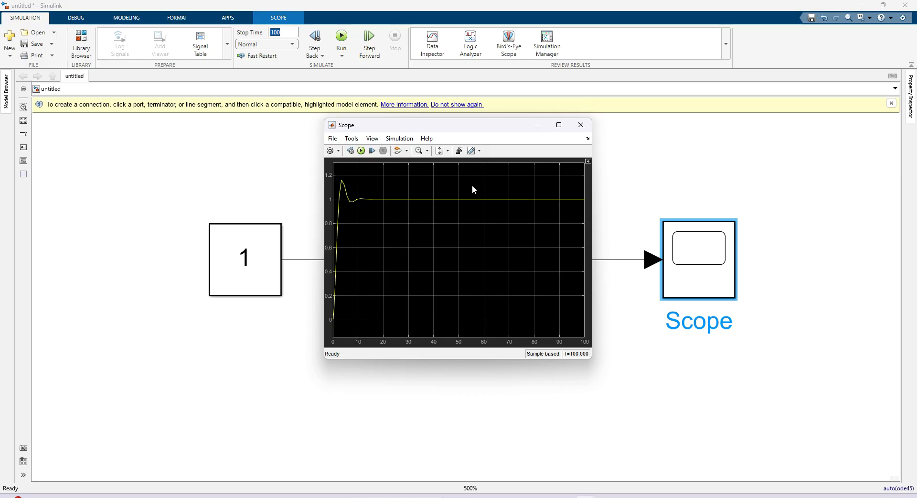
drag(474, 124, 410, 102)
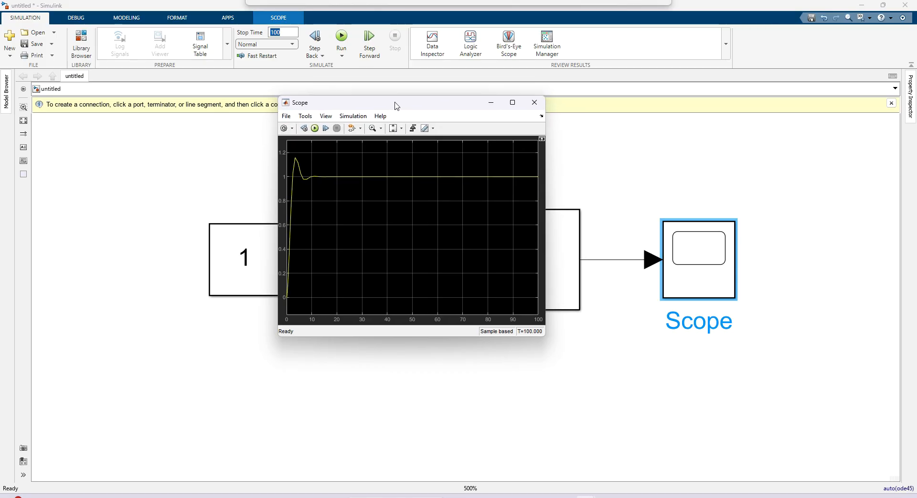
Enlarge the Scope window so bilevel measurements show rise time 1.686 s.
click(412, 128)
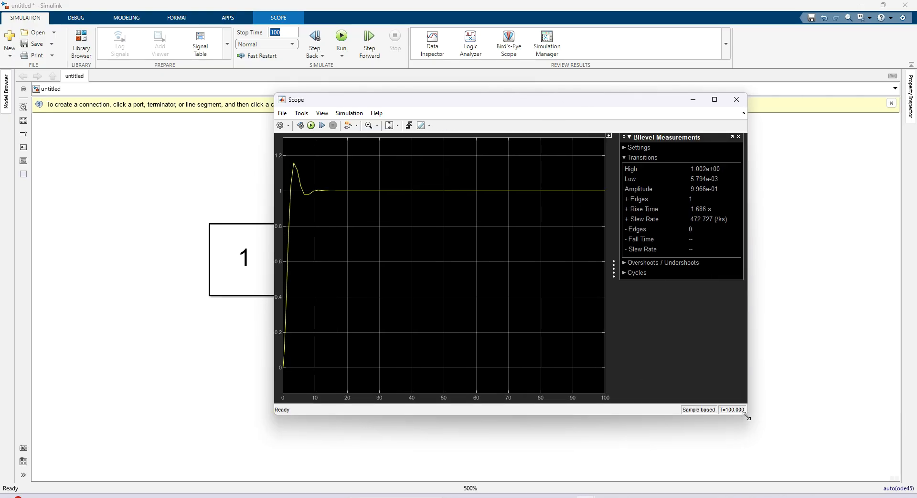
mouse_move(657, 172)
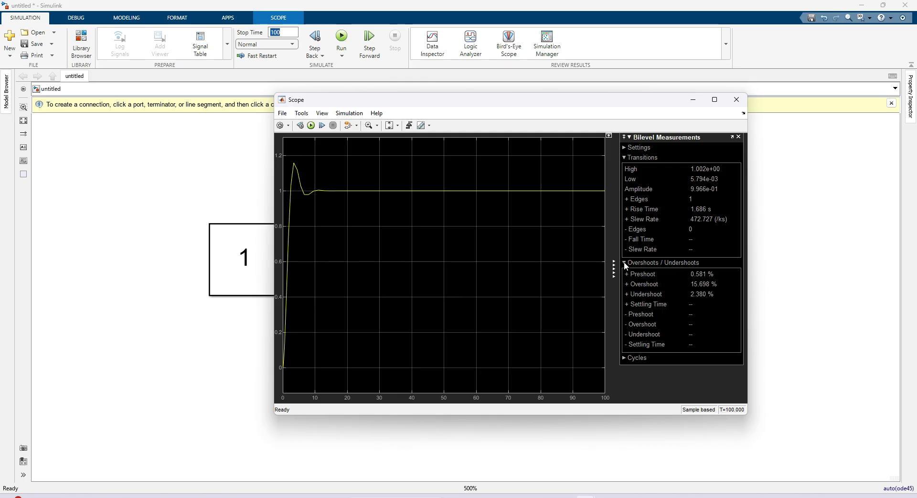
mouse_move(702, 270)
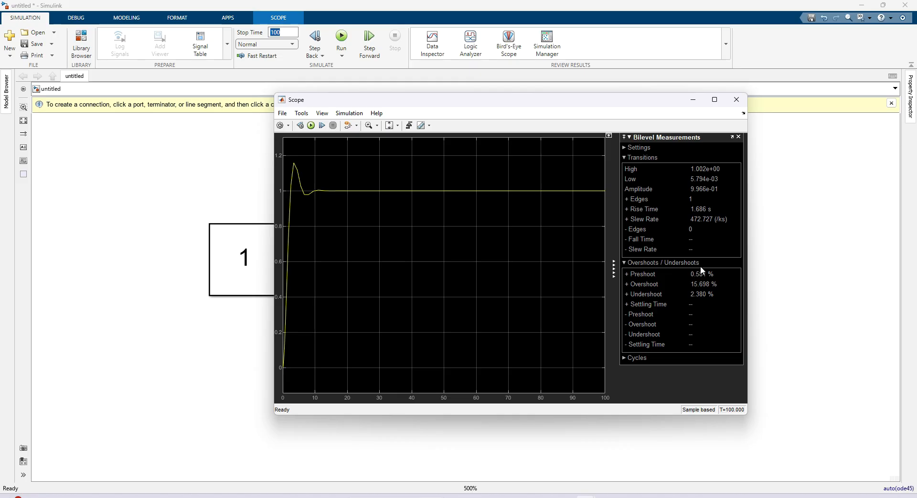
mouse_move(639, 322)
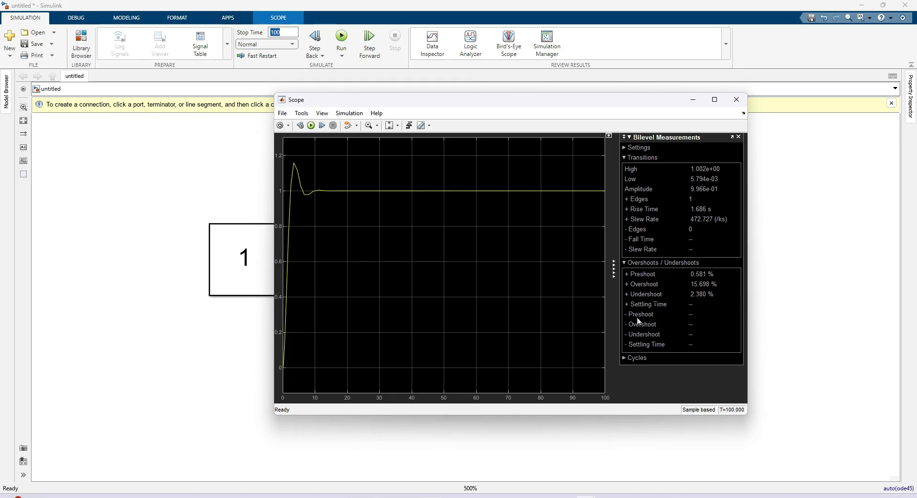
mouse_move(617, 213)
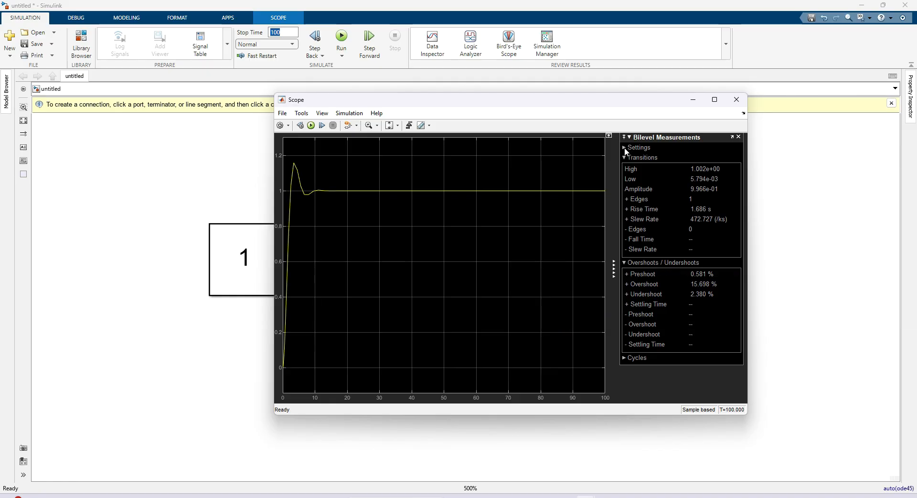
Set Settle Seek to 25 s so the Scope reports a 6.961 s settling time.
click(624, 147)
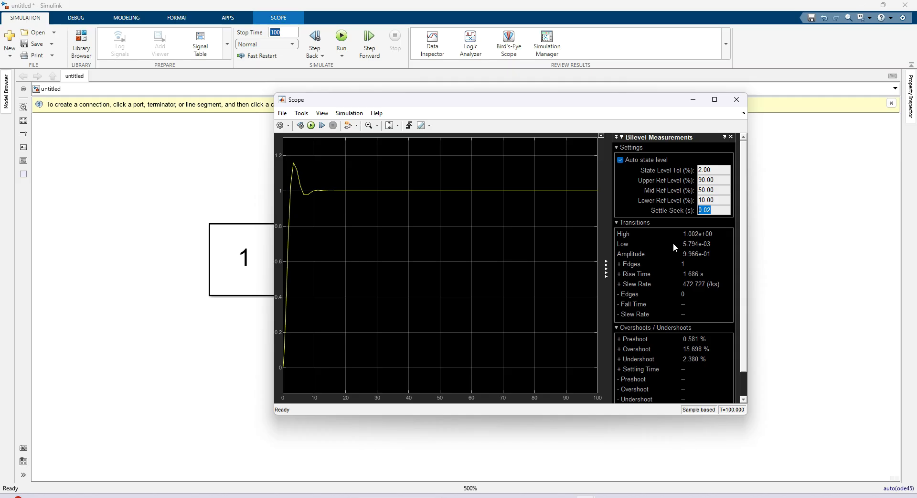
text(25)
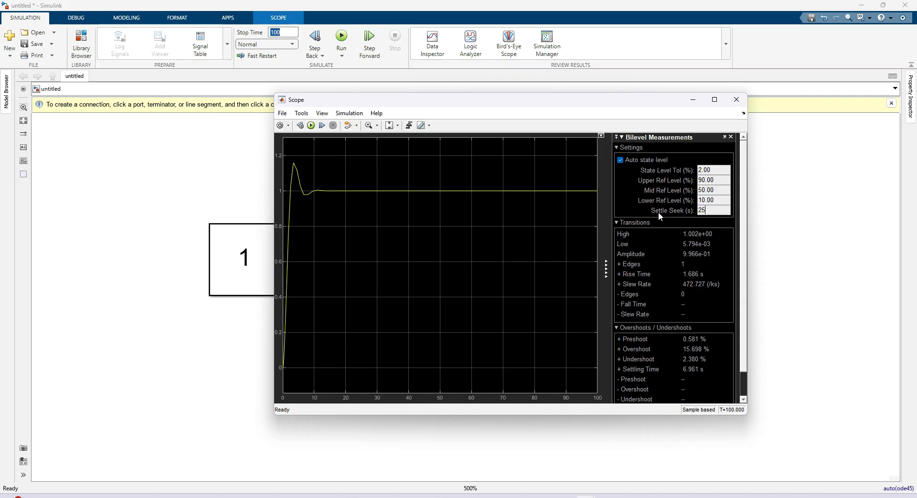
mouse_move(706, 254)
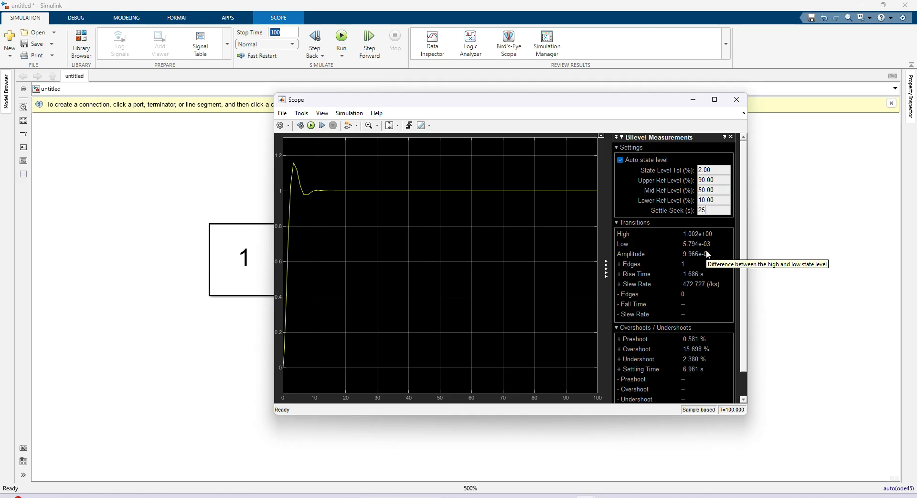
mouse_move(689, 378)
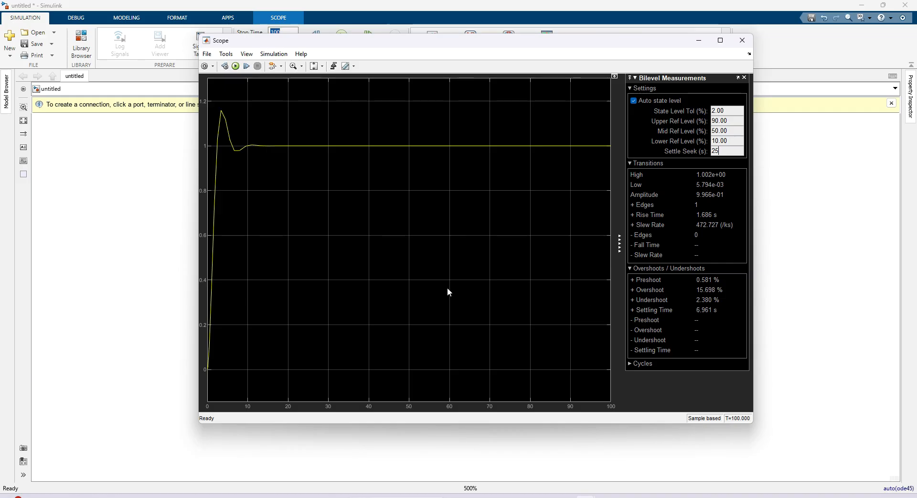
click(353, 66)
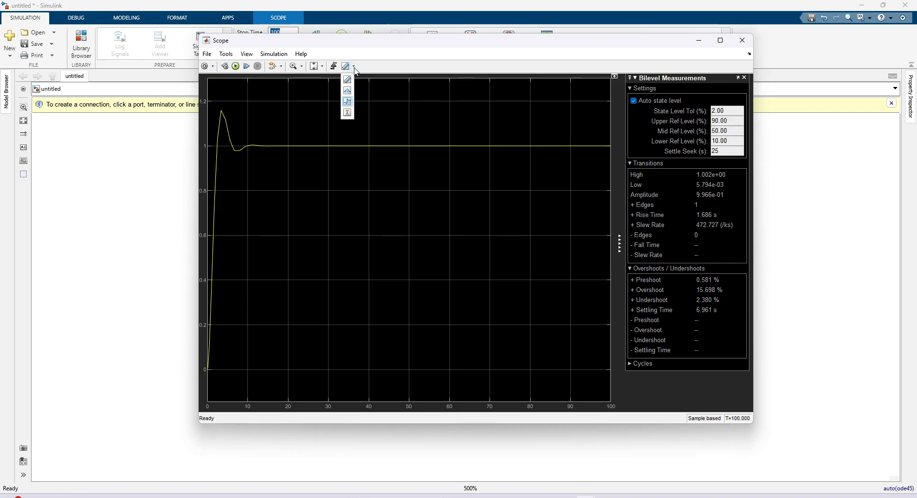
mouse_move(347, 102)
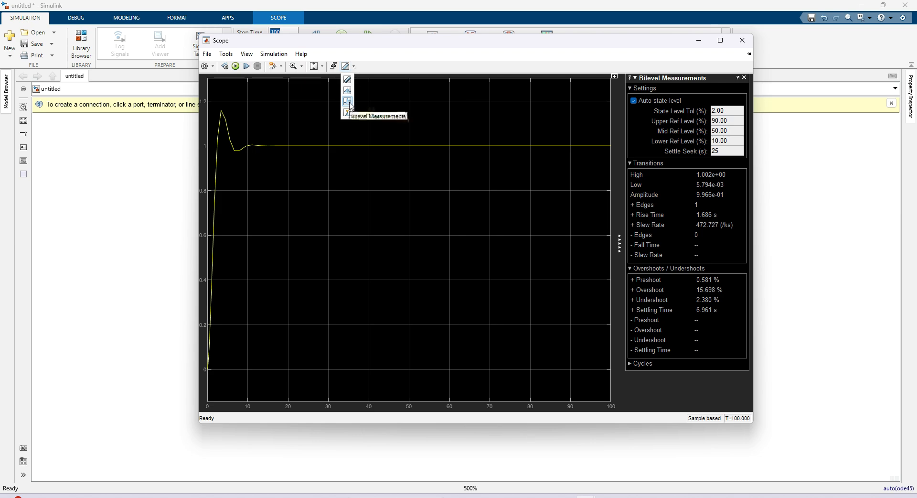